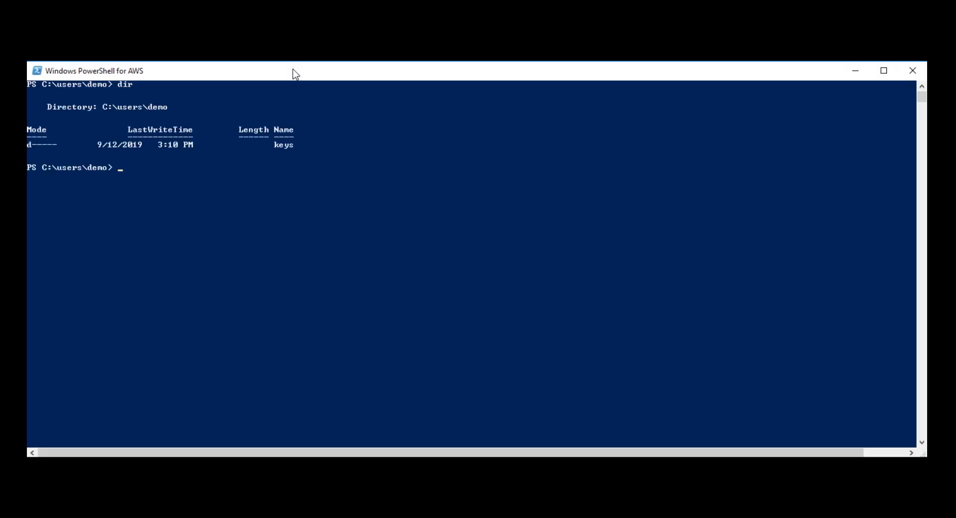
Step: List the keys folder, showing the two key files
{"action": "type", "text": "dir key"}
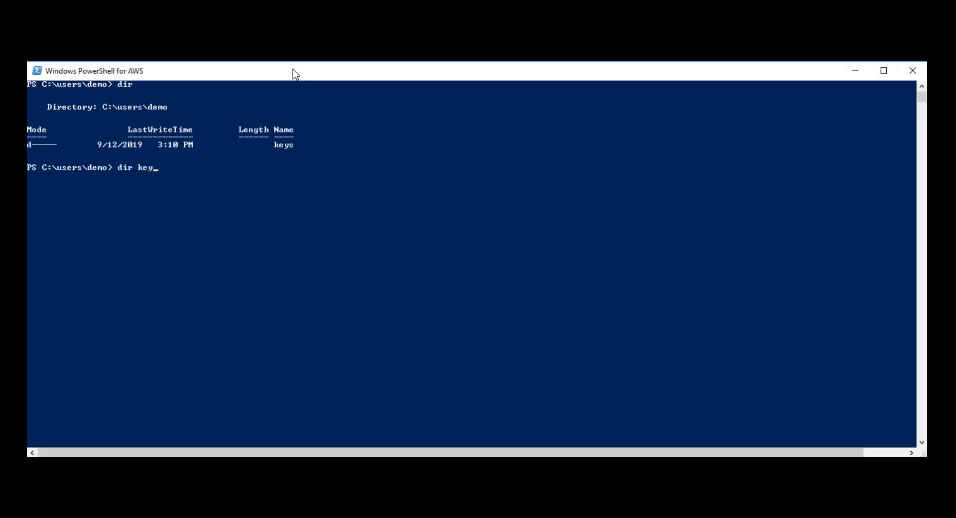
{"action": "key", "text": "Enter"}
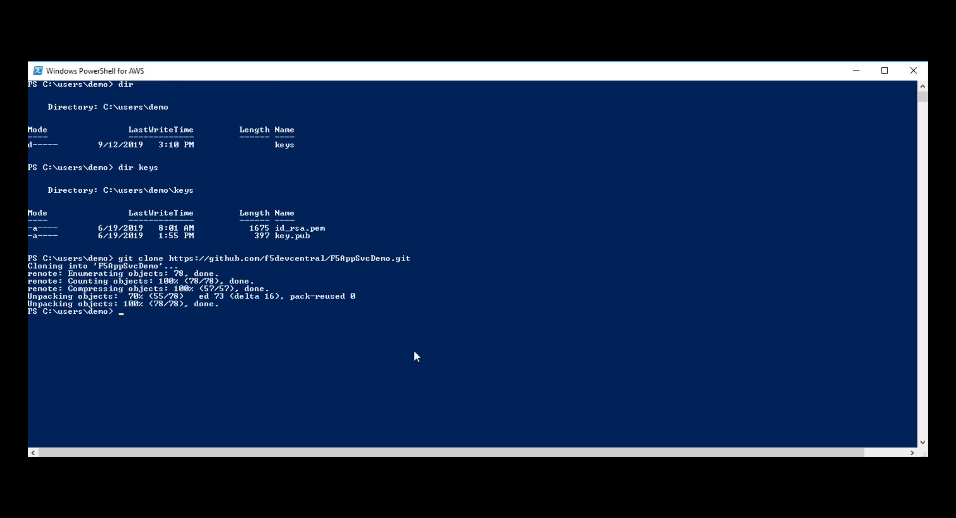
Step: Move into the F5AppSvcDemo folder and list its CFT, declarations, keys, powershell and scenarios contents
{"action": "type", "text": "dir"}
{"action": "type", "text": "cd"}
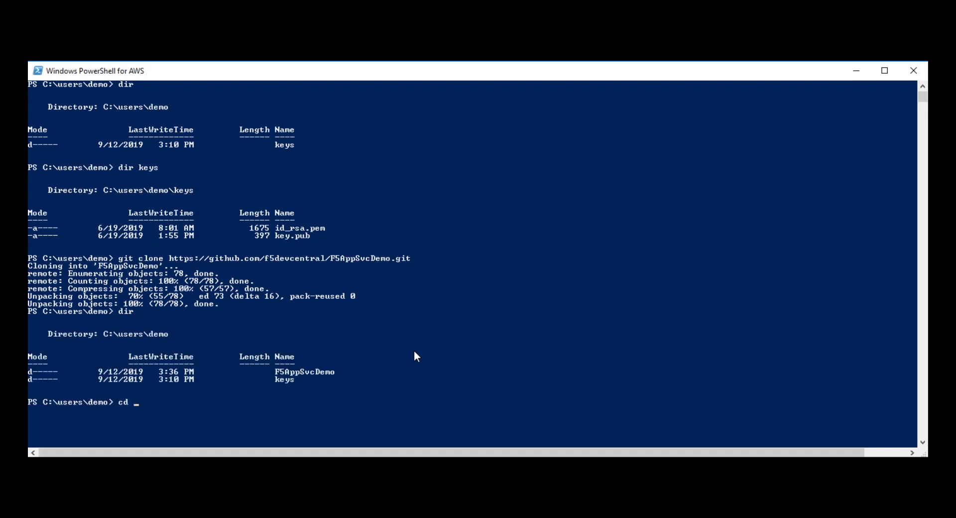
{"action": "type", "text": "F5"}
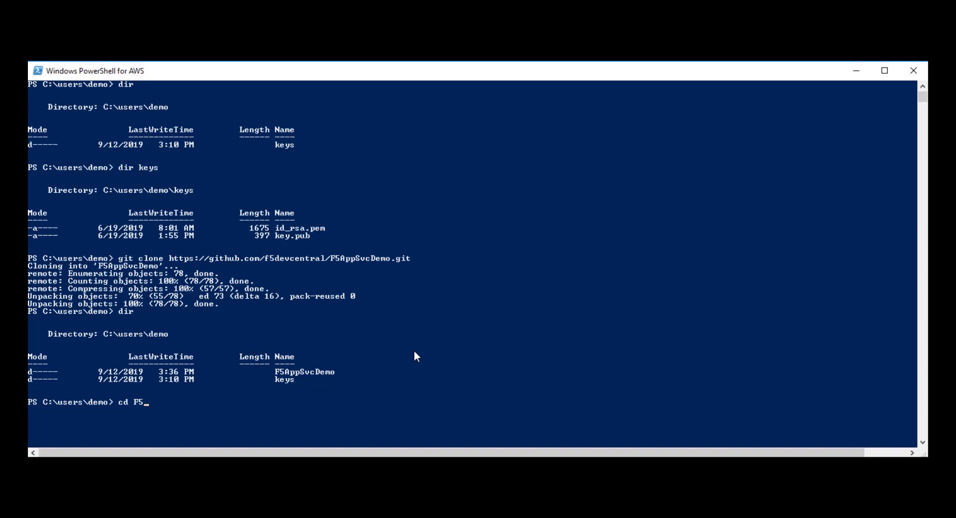
{"action": "key", "text": "Enter"}
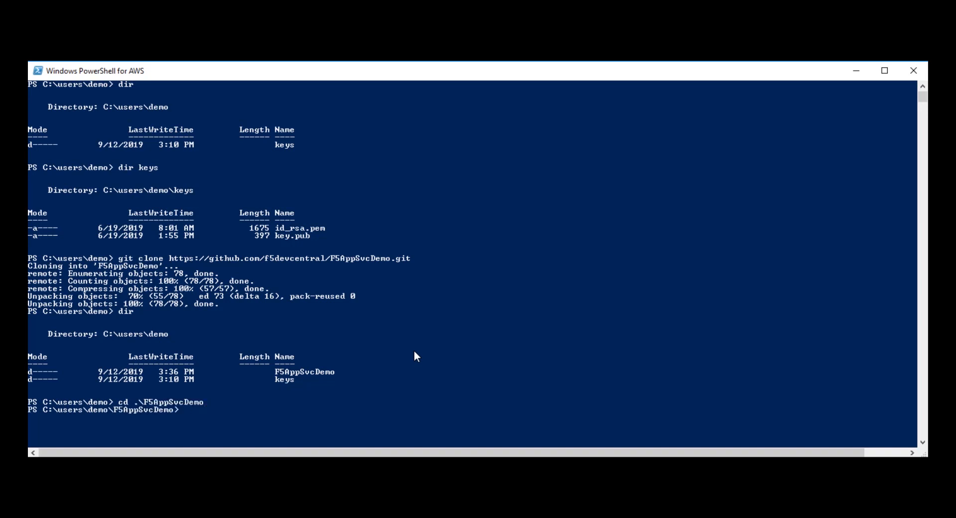
{"action": "type", "text": "dir"}
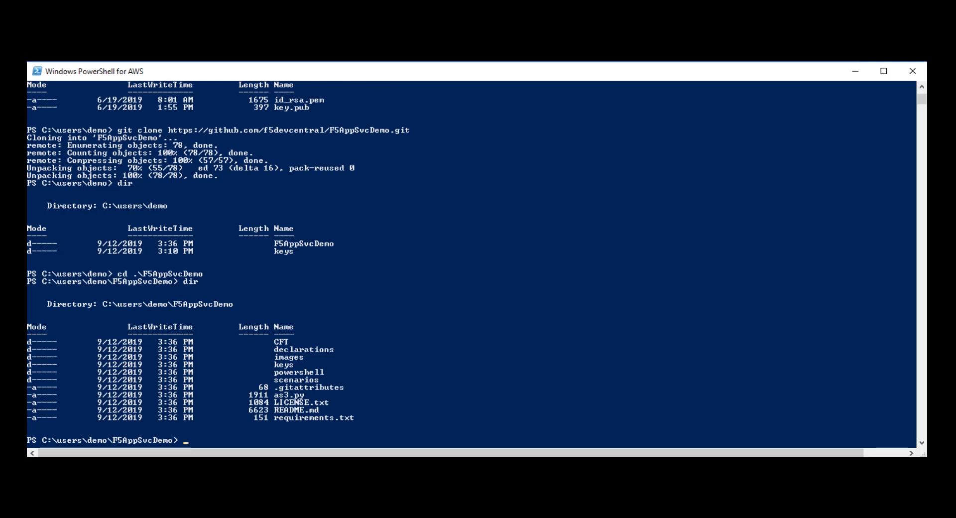
Step: Create public-read S3 bucket 45345ff in region us-west-1 with New-S3Bucket
{"action": "type", "text": "New-S3Bucket -PublicReadOnly -BucketName 45345ff  -Region us-west-1"}
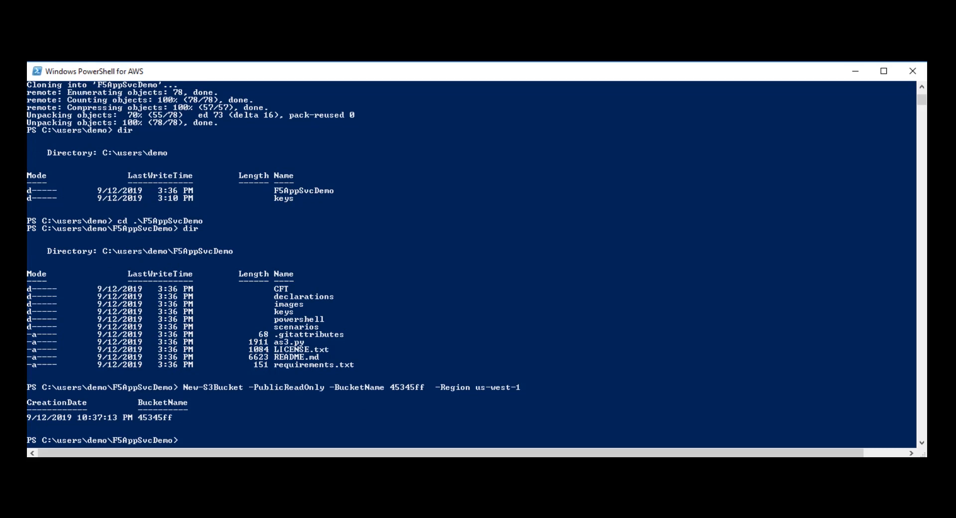
Step: Copy id_rsa.pem and key.pub from ..\keys into the repo's keys folder and list them
{"action": "type", "text": "c"}
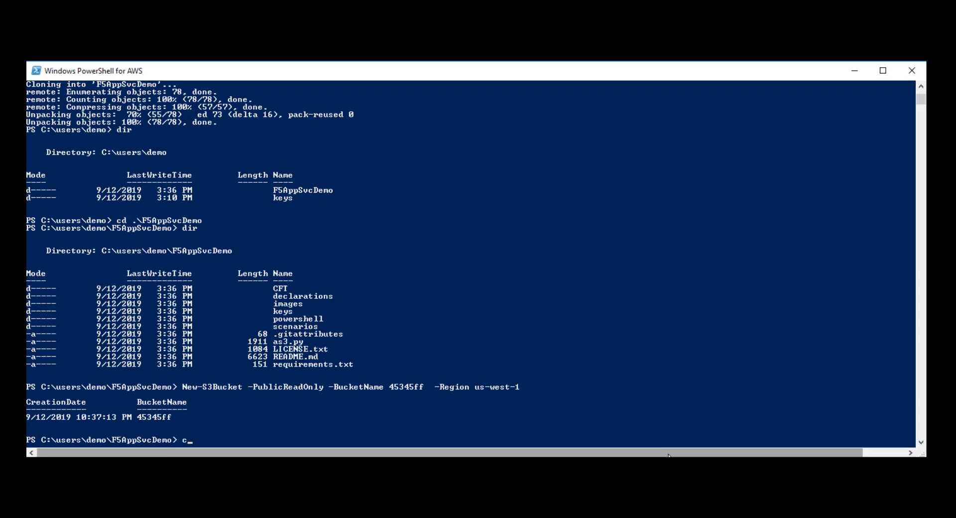
{"action": "type", "text": "opy ..\\keys"}
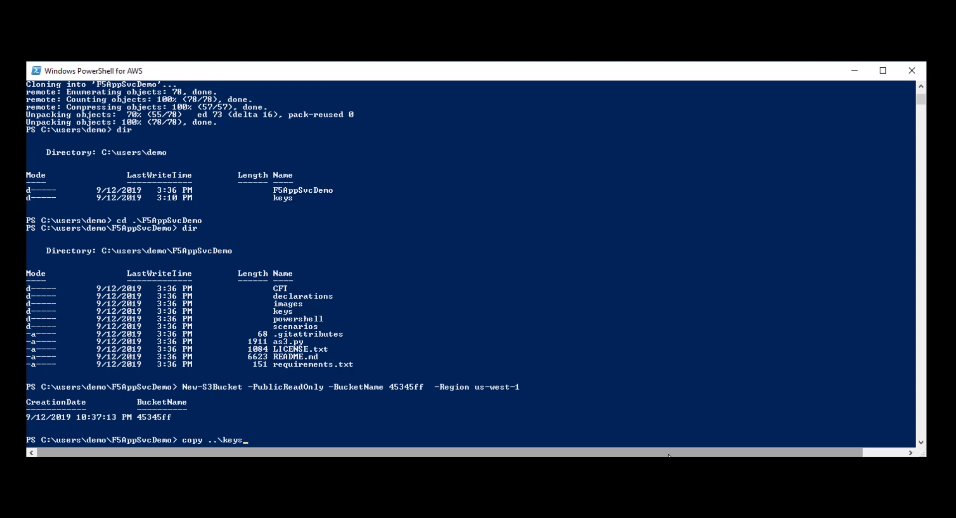
{"action": "type", "text": "\\*"}
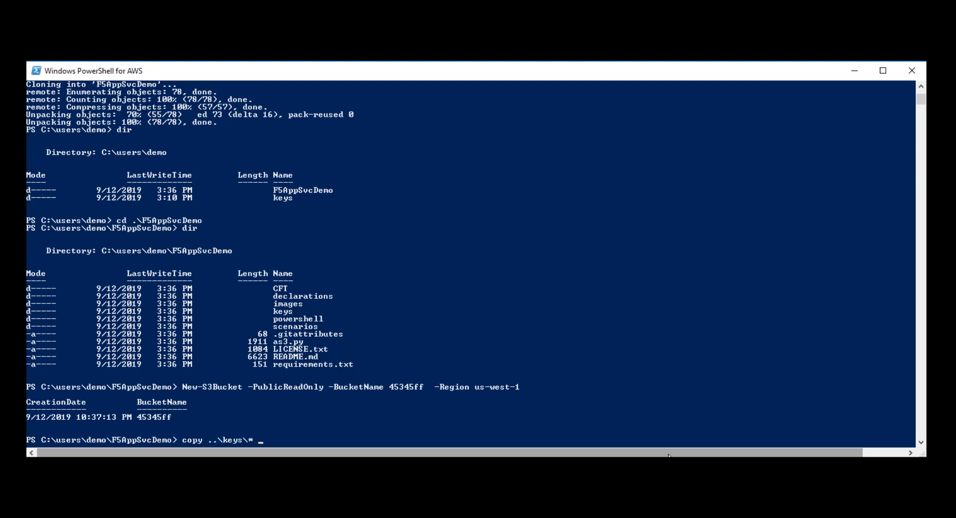
{"action": "type", "text": ".\\keys\\"}
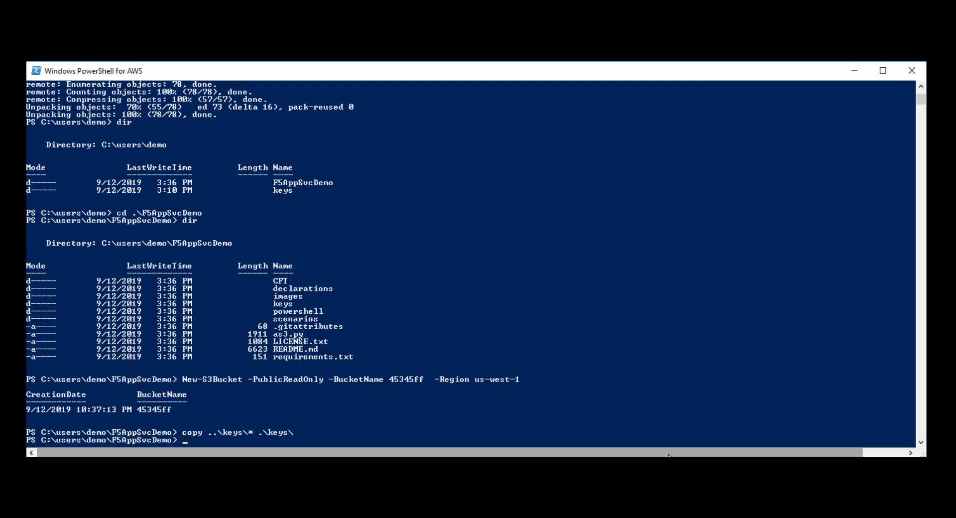
{"action": "type", "text": "dir keys"}
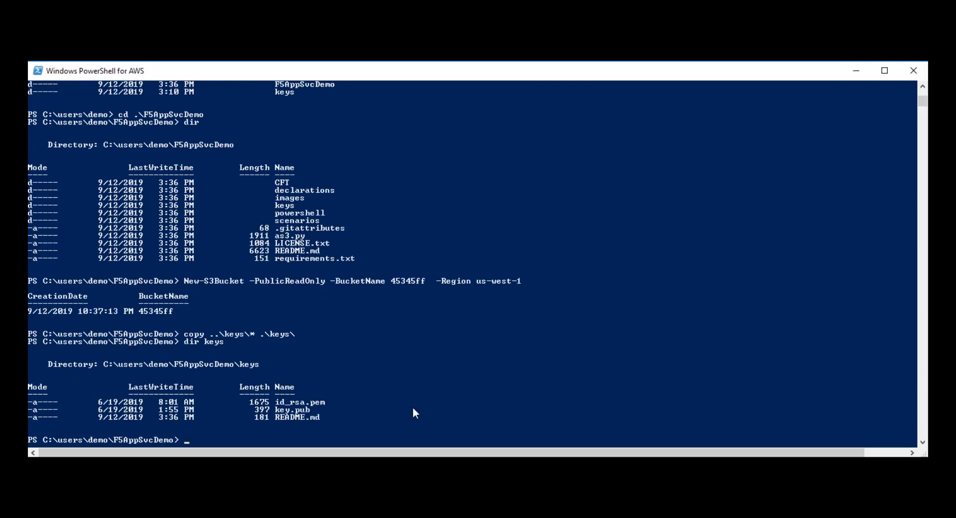
Step: Set environment variable DemoBkt to the bucket name "45345ff"
{"action": "type", "text": "$env:"}
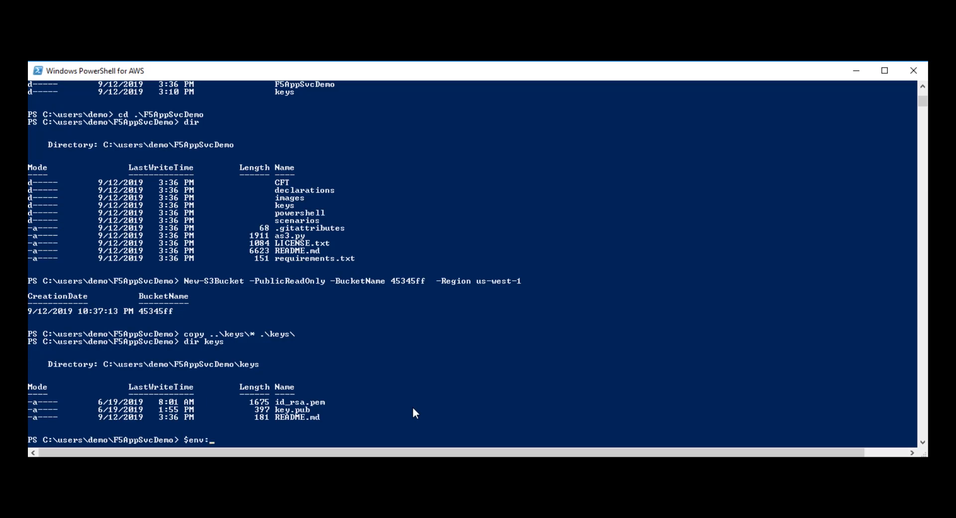
{"action": "type", "text": "DemoBk"}
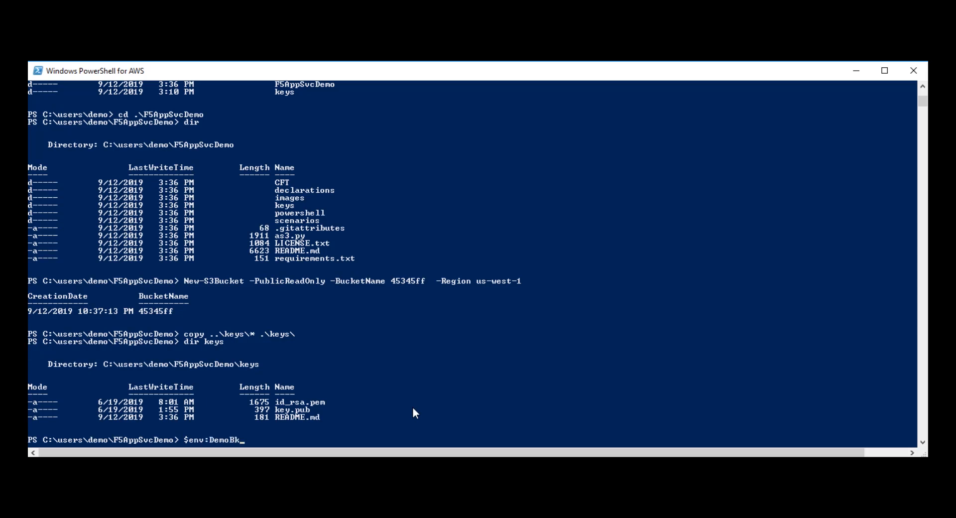
{"action": "type", "text": "t = \""}
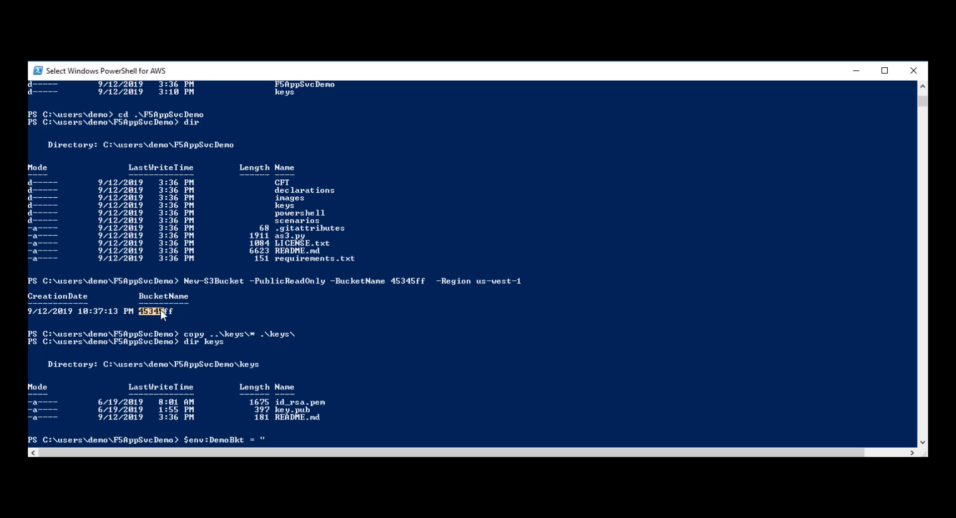
{"action": "left_click", "coordinate": [164, 311]}
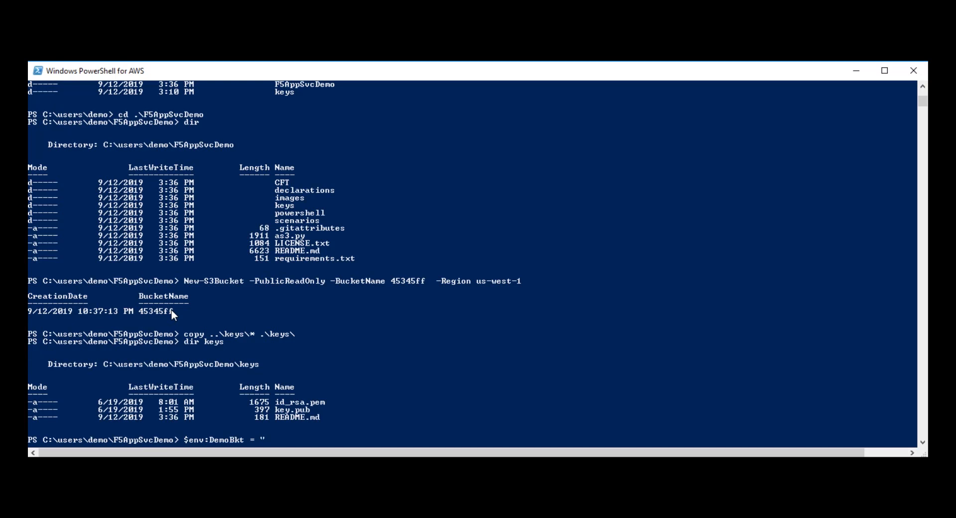
{"action": "type", "text": "45345ff\""}
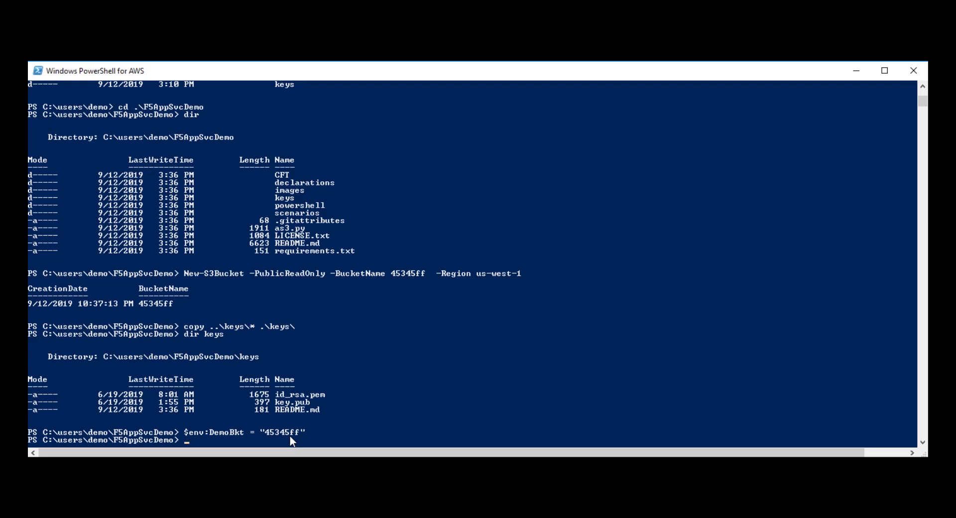
Step: Echo $env:DemoBkt to confirm 45345ff and start the .\powershell upload command
{"action": "type", "text": "$env:"}
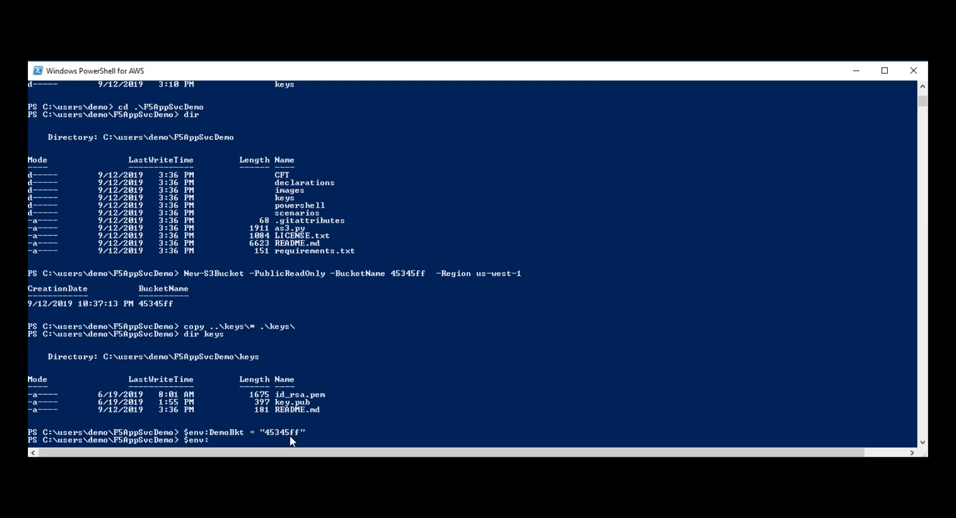
{"action": "type", "text": "Demo"}
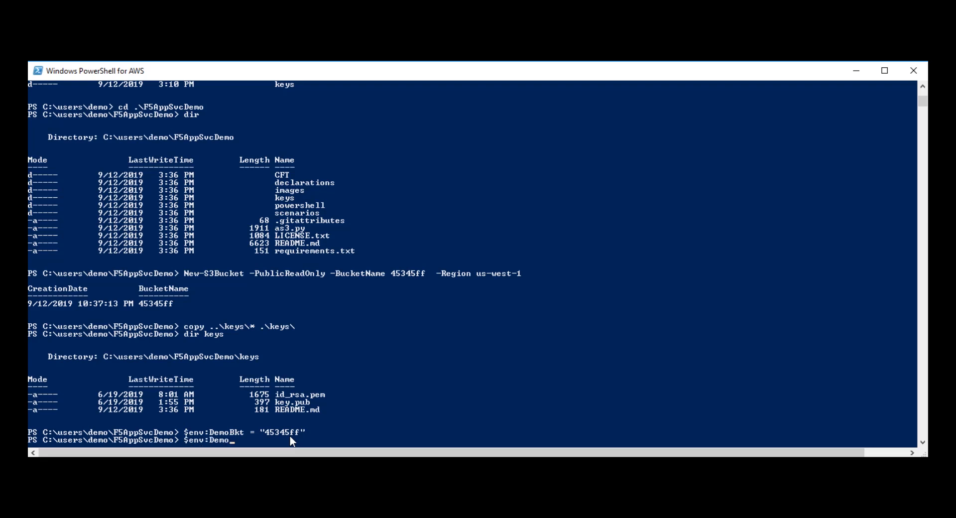
{"action": "type", "text": "Bkt"}
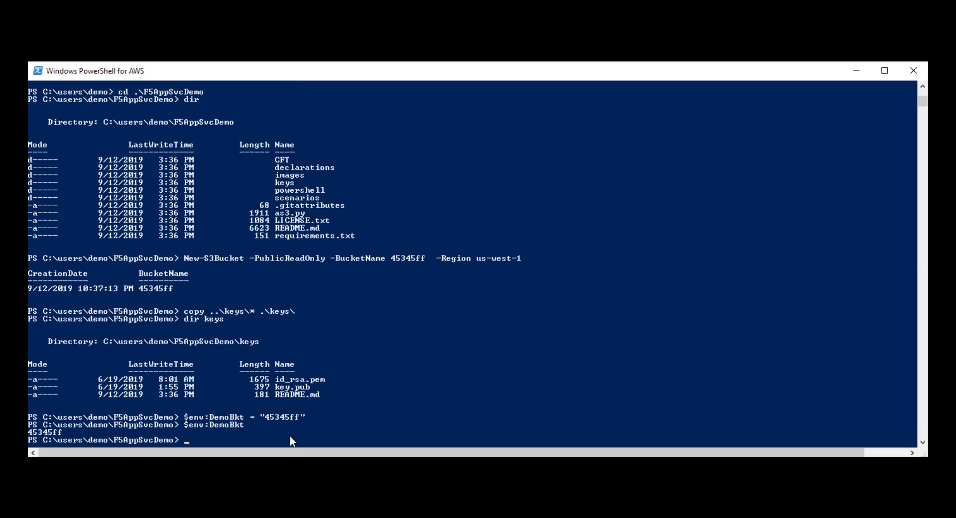
{"action": "type", "text": ".\\powershell"}
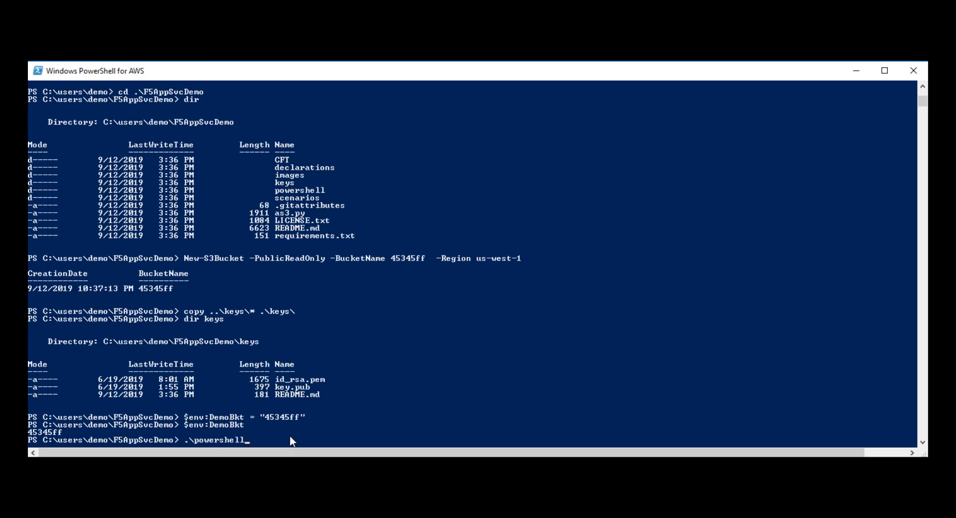
Step: Run upload.ps1 and list bucket 45345ff with Get-S3Object, showing big-ip.yaml, id_rsa.pem, key.pub and lab.yaml
{"action": "type", "text": "upload.ps1"}
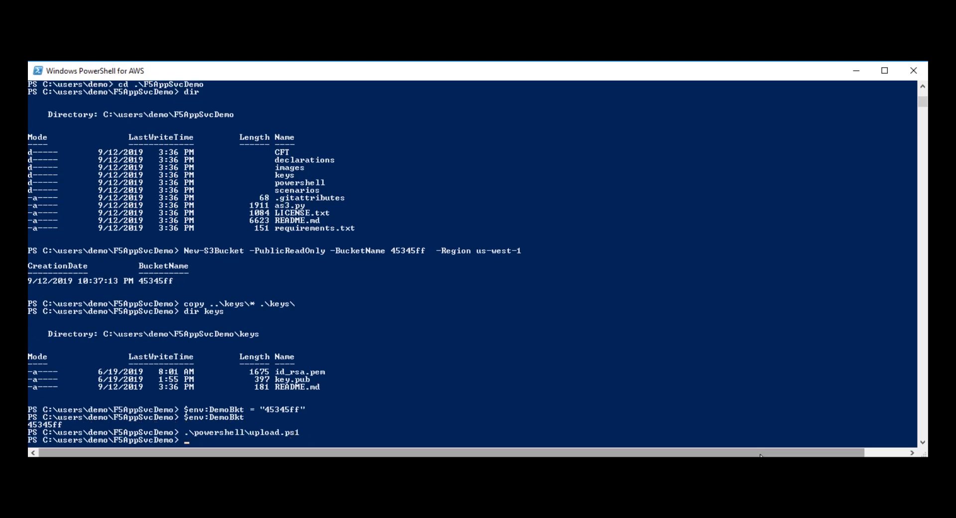
{"action": "type", "text": "Get-"}
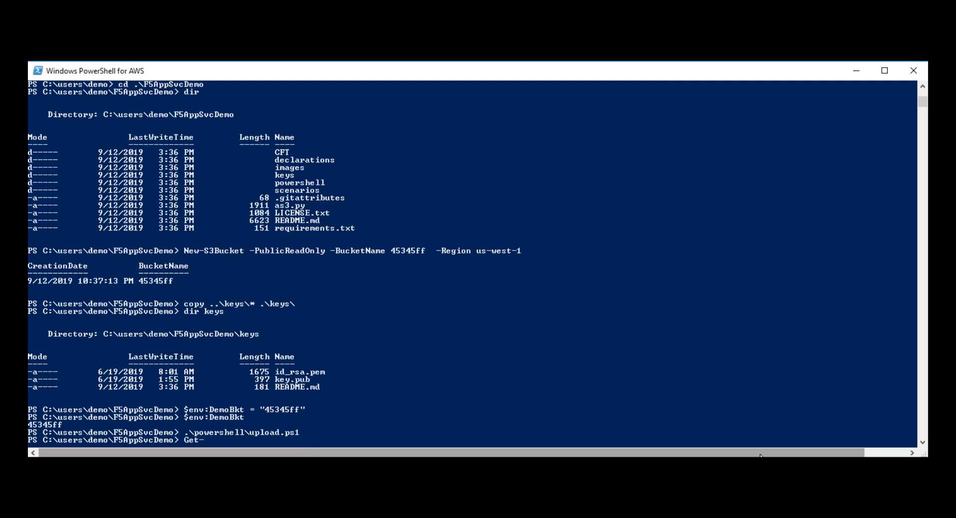
{"action": "type", "text": "S3Object"}
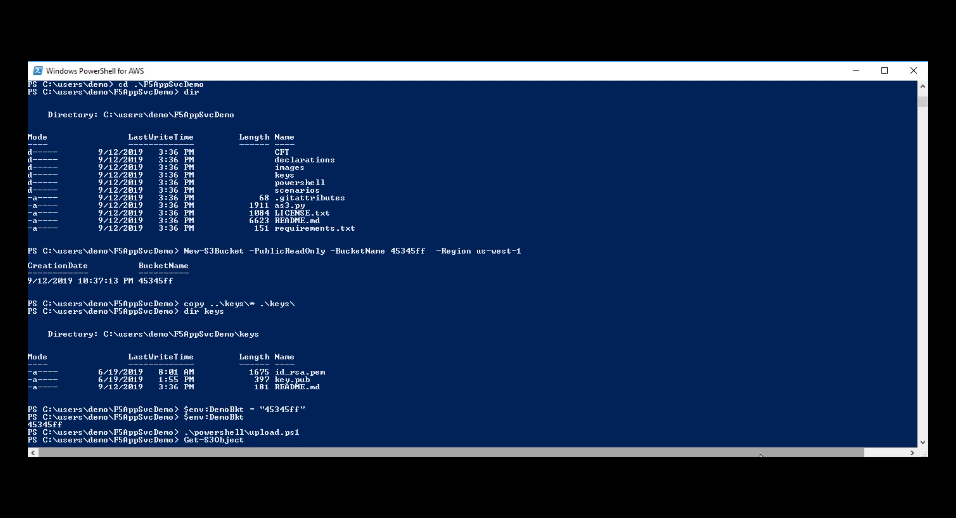
{"action": "type", "text": "-BucketName  45345ff"}
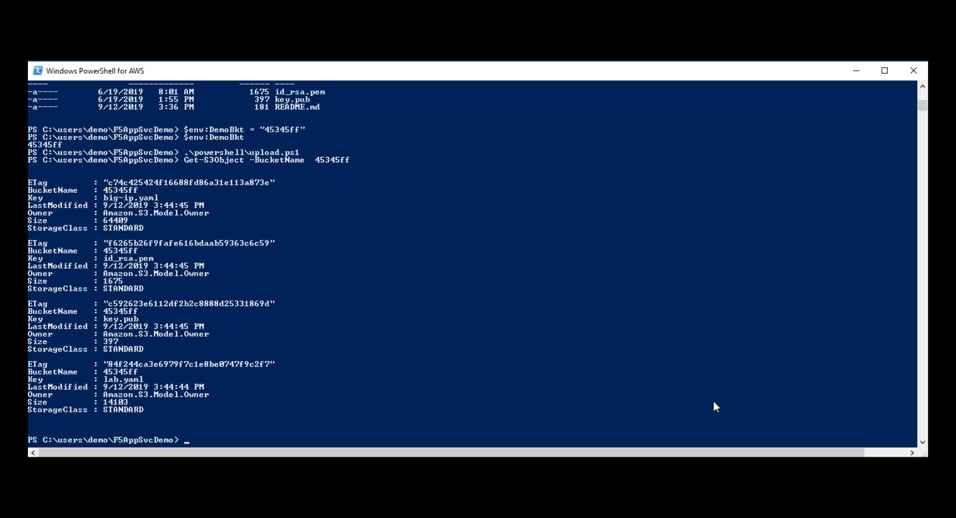
Step: Open .\powershell\launch.ps1 in Sublime Text for editing
{"action": "type", "text": "subl.exe -n  .\\powershell\\launch.ps1"}
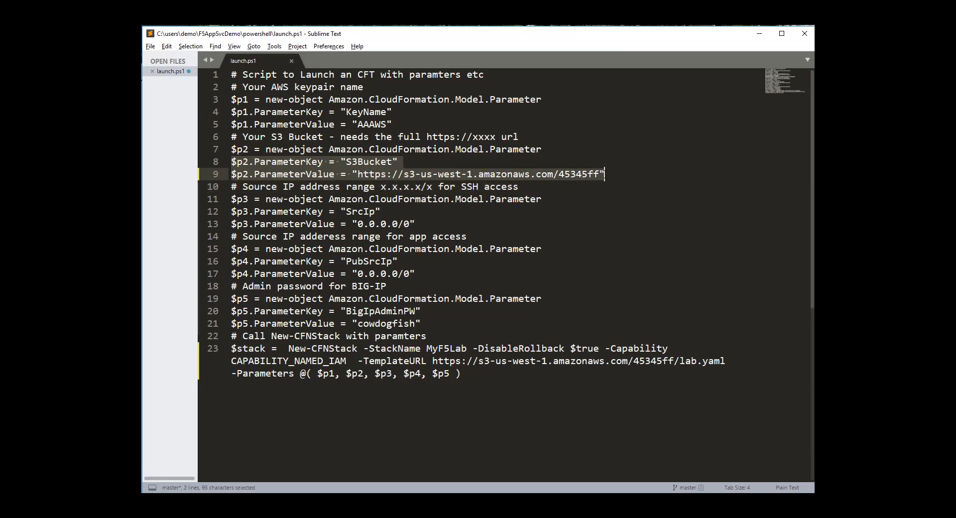
{"action": "left_click", "coordinate": [232, 211]}
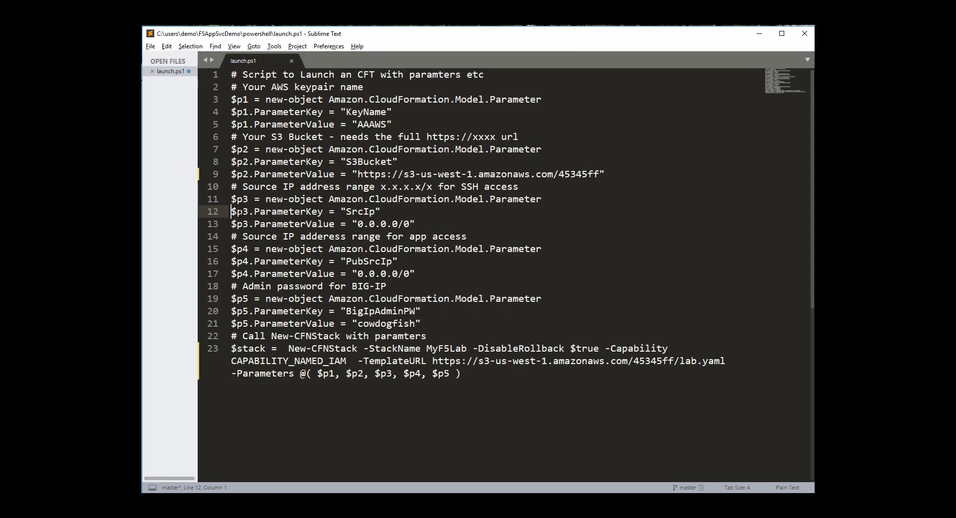
{"action": "left_click_drag", "start_coordinate": [231, 211], "coordinate": [412, 224]}
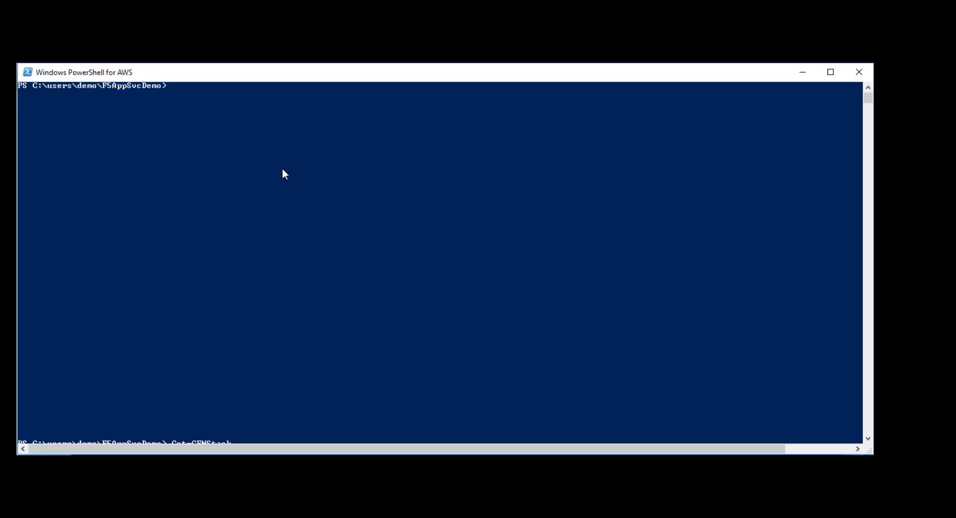
Step: Run .\powershell\launch.ps1 to create the MyF5Lab CloudFormation stack
{"action": "type", "text": ".\\powershell\\launch.ps1"}
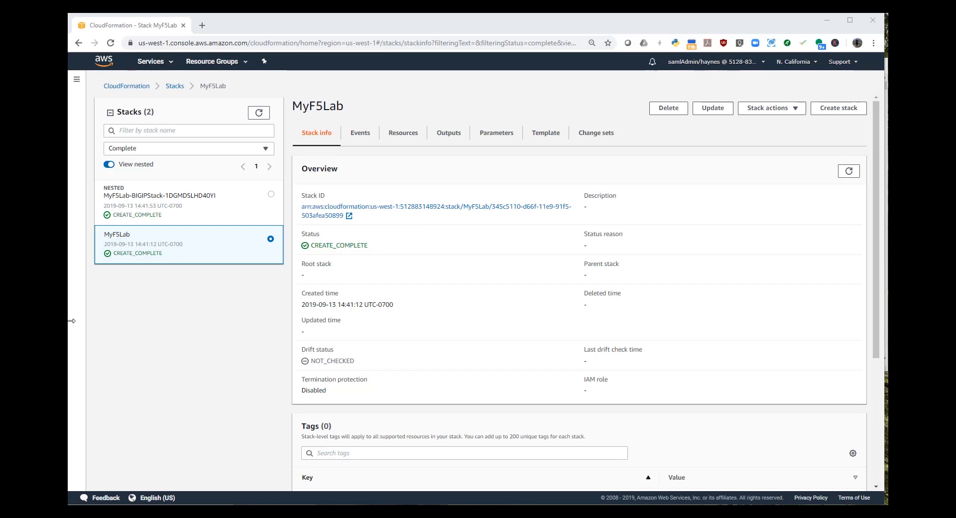
Step: Show the MyF5Lab stack Outputs and select the UtilServerIP value
{"action": "left_click", "coordinate": [448, 132]}
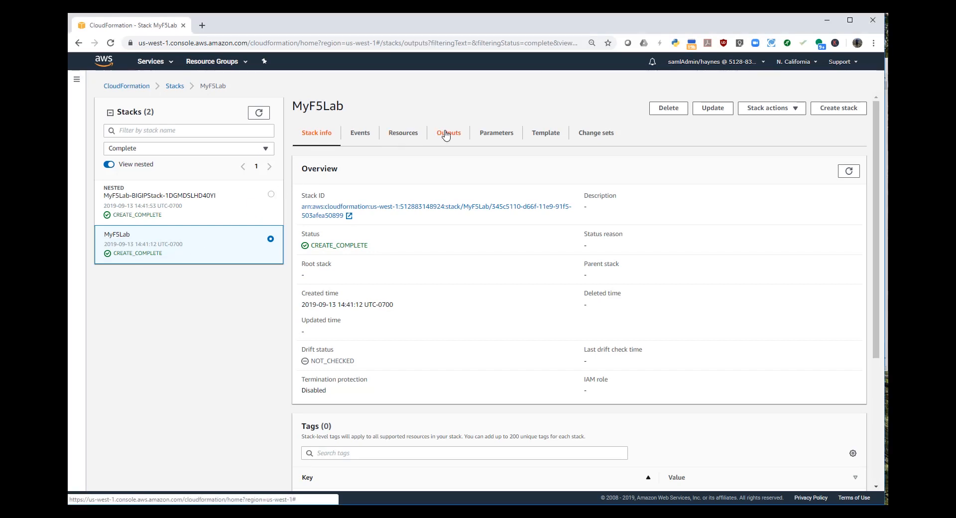
{"action": "left_click", "coordinate": [448, 132]}
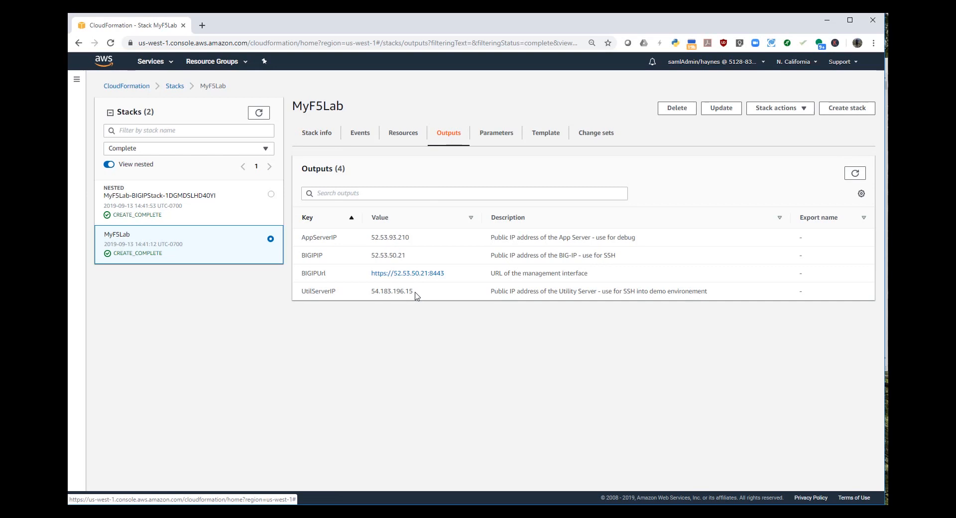
{"action": "double_click", "coordinate": [390, 291]}
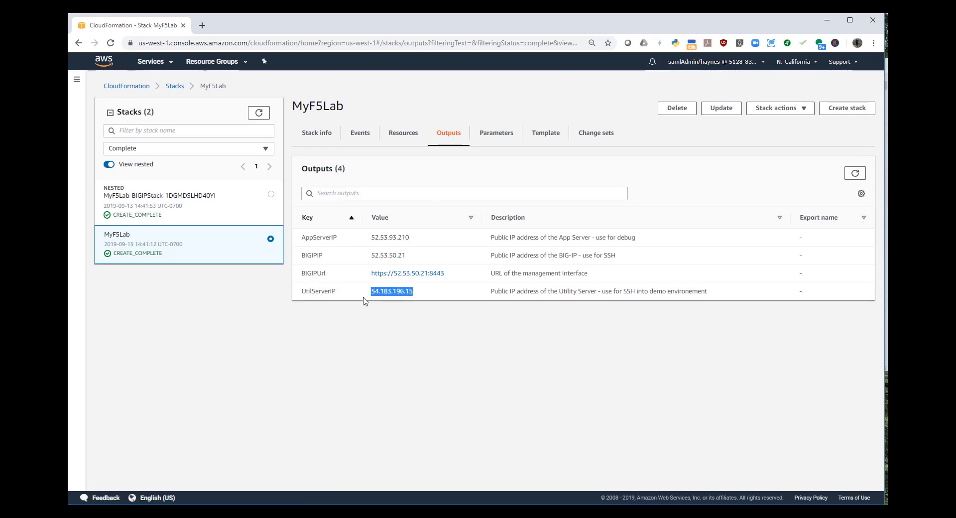
{"action": "mouse_move", "coordinate": [357, 243]}
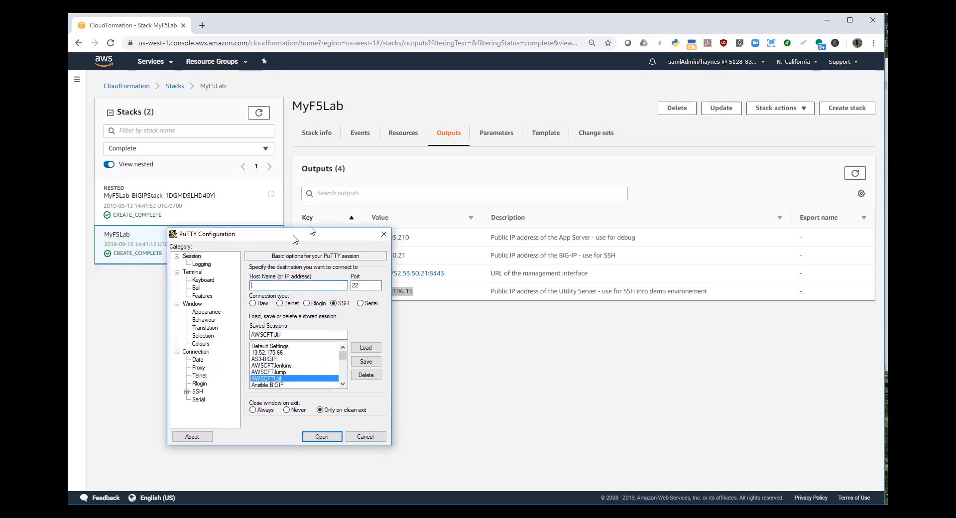
Step: Paste the utility server IP 54.183.196.15 as host and load the AWSCFTUtil session
{"action": "left_click_drag", "start_coordinate": [226, 234], "coordinate": [310, 177]}
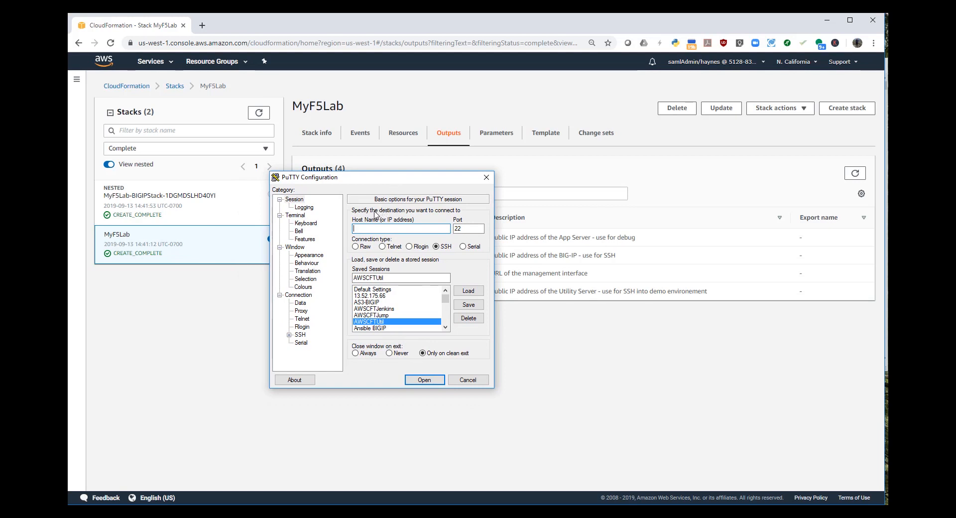
{"action": "left_click", "coordinate": [468, 291]}
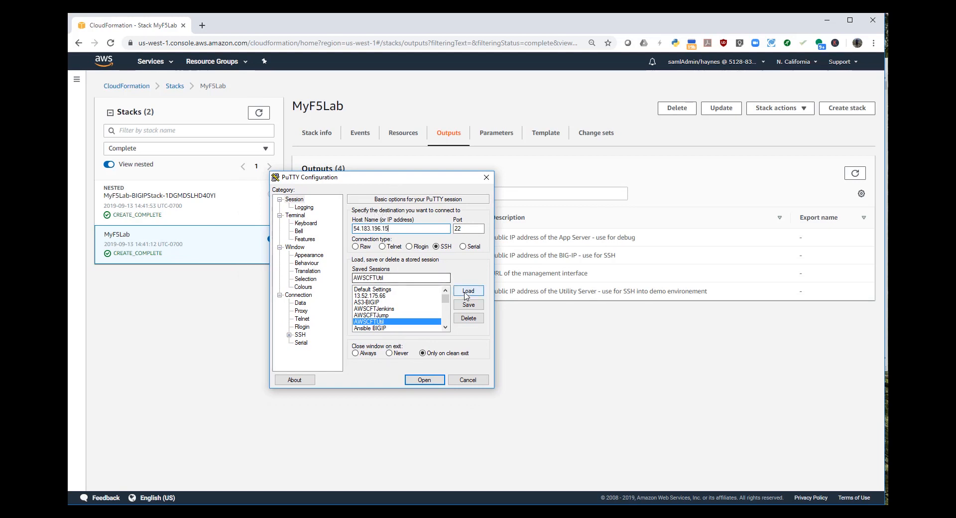
{"action": "left_click", "coordinate": [424, 379]}
{"action": "type", "text": "docker ps"}
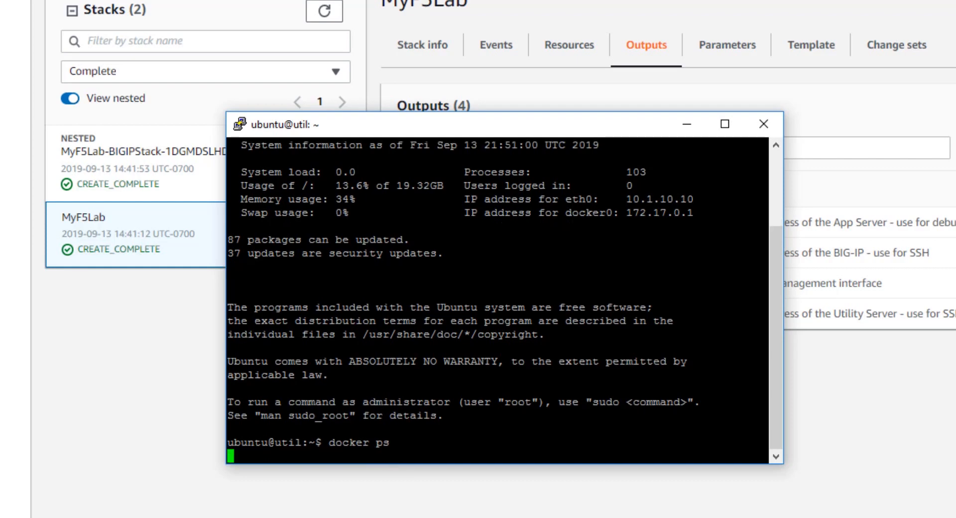
Step: Run docker ps to see the super-netops container, then ssh admin@bigip answering yes
{"action": "key", "text": "Return"}
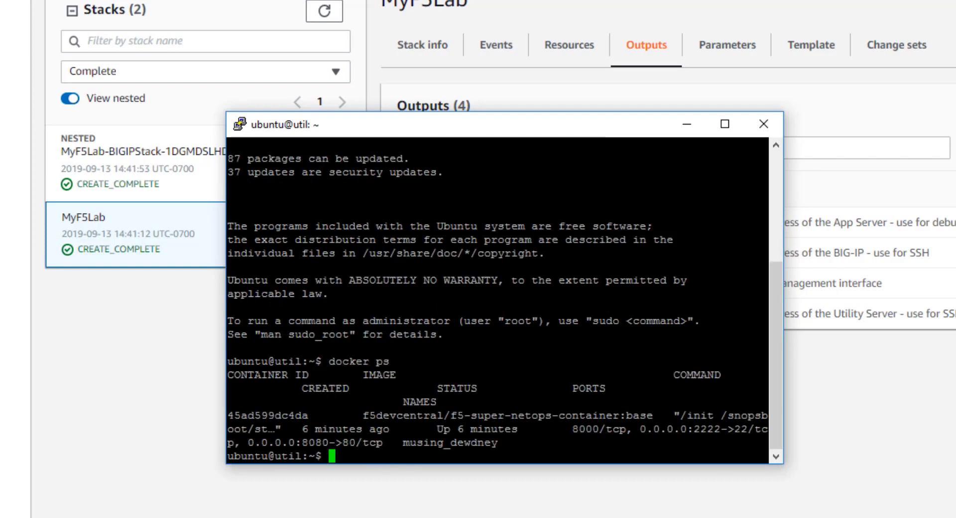
{"action": "type", "text": "ssh a"}
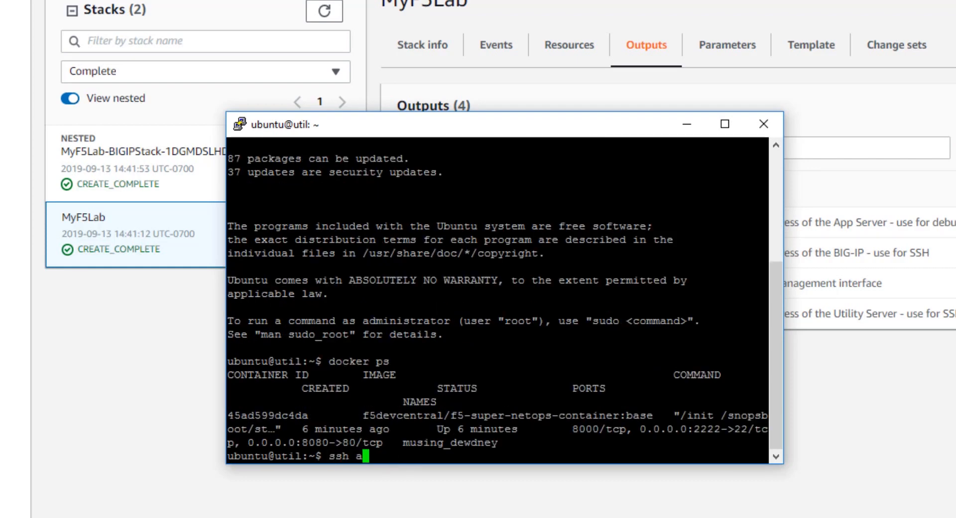
{"action": "type", "text": "dmin"}
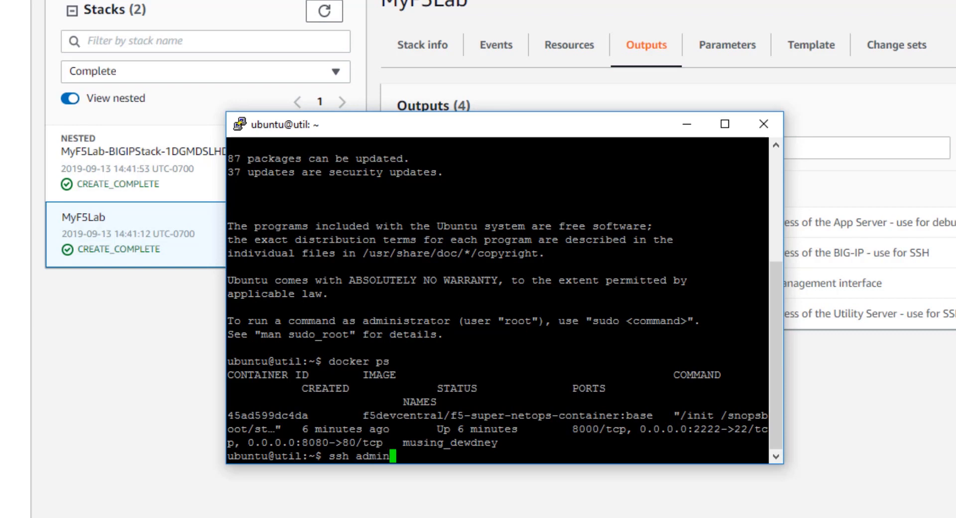
{"action": "type", "text": "b"}
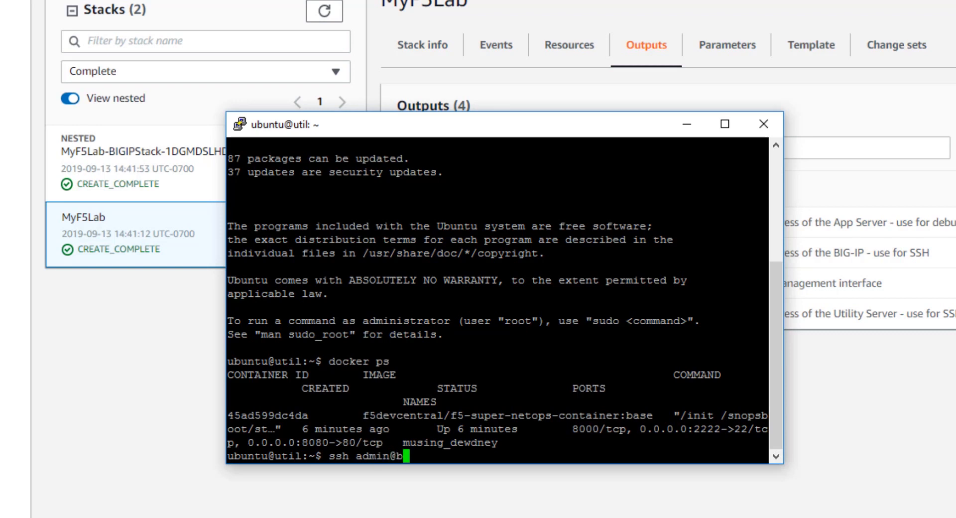
{"action": "type", "text": "igip"}
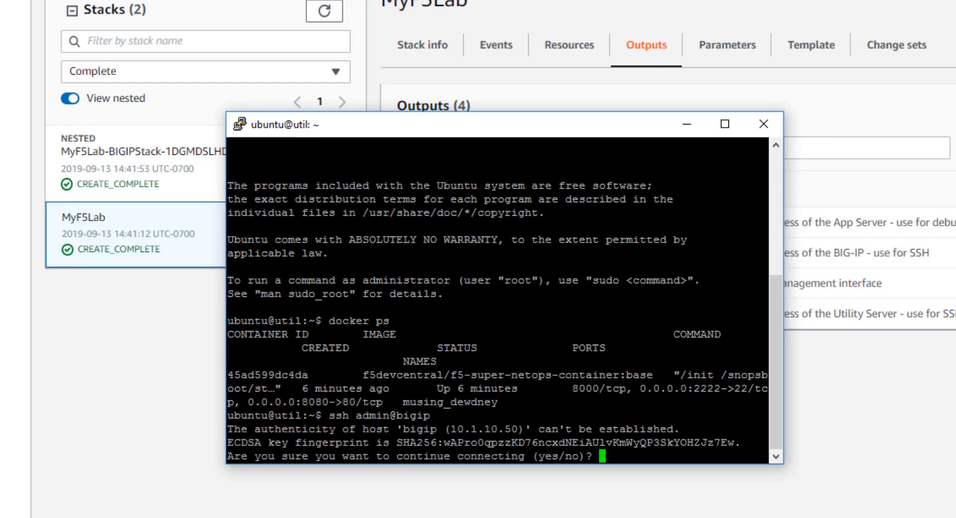
{"action": "type", "text": "yes"}
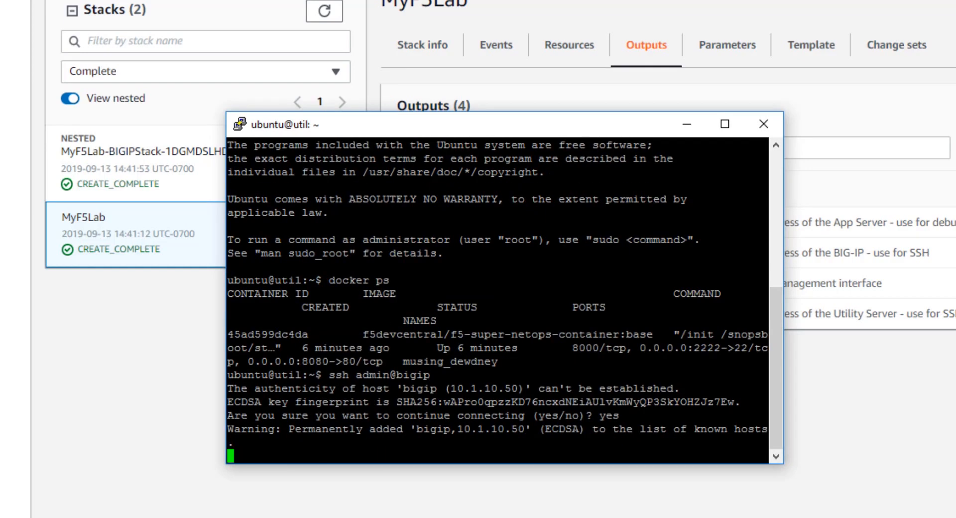
Step: Quit the BIG-IP session and begin another ssh command
{"action": "type", "text": "q"}
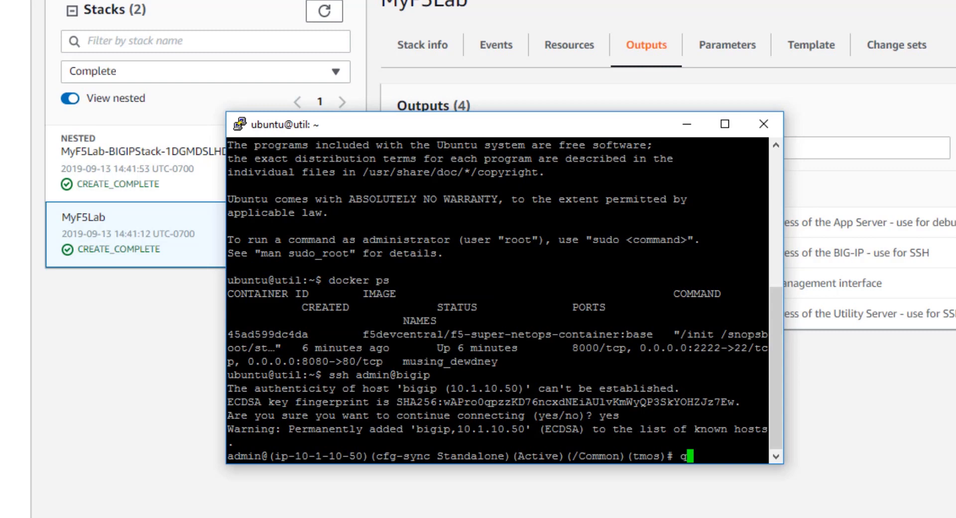
{"action": "type", "text": "quit"}
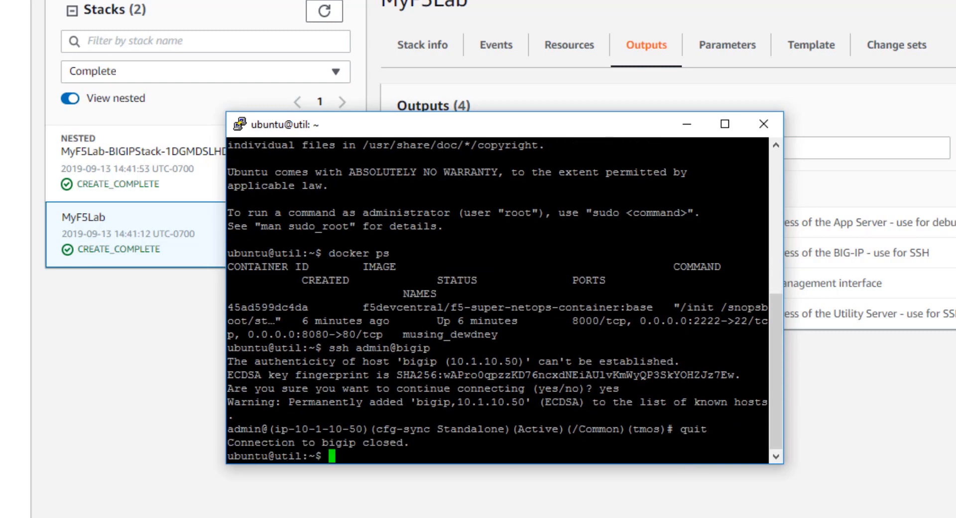
{"action": "type", "text": "ssh"}
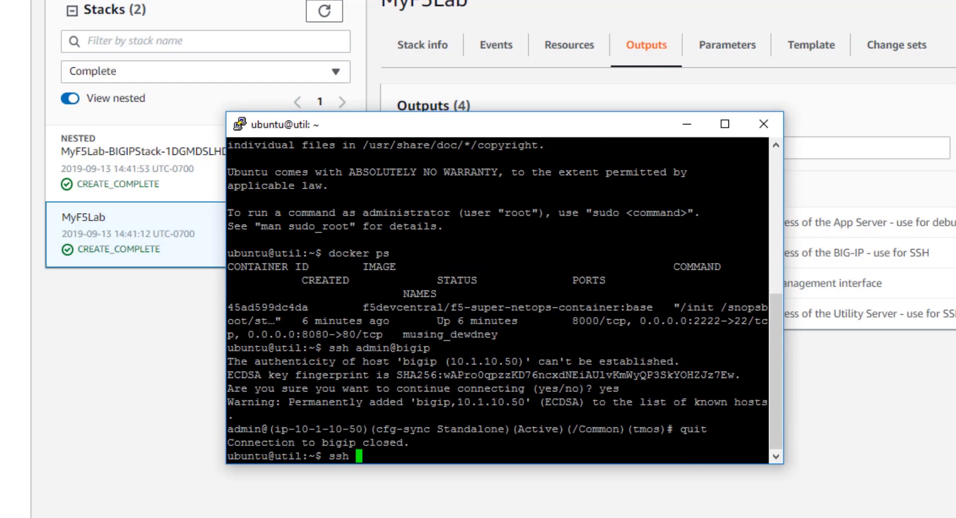
Step: SSH to appserver and exit, list home showing F5AppSvcDemo, then cd F5AppSvcDemo/
{"action": "type", "text": "appserver"}
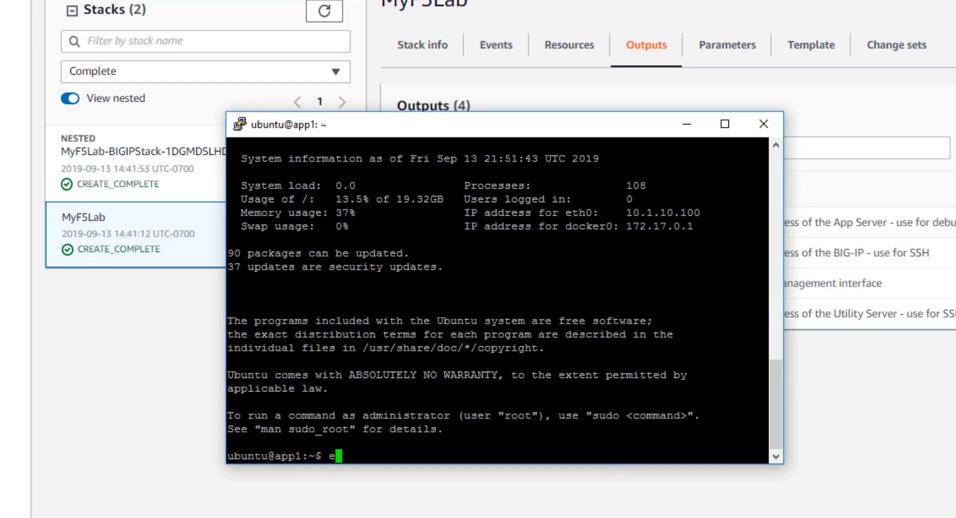
{"action": "type", "text": "exit"}
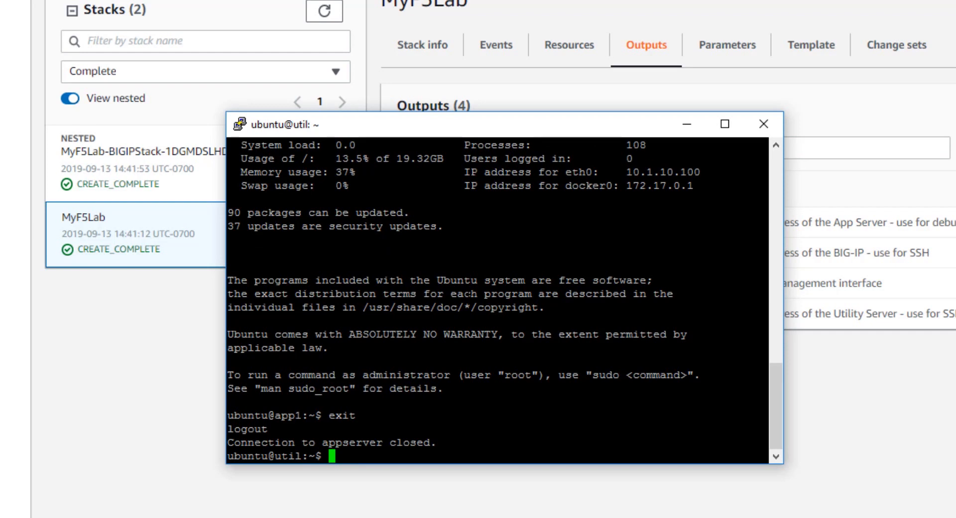
{"action": "type", "text": "ls"}
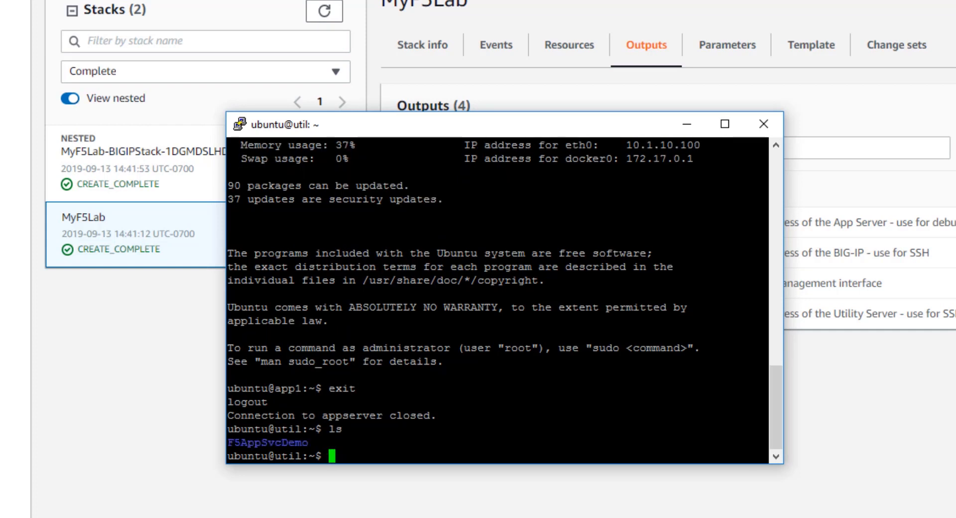
{"action": "type", "text": "cd"}
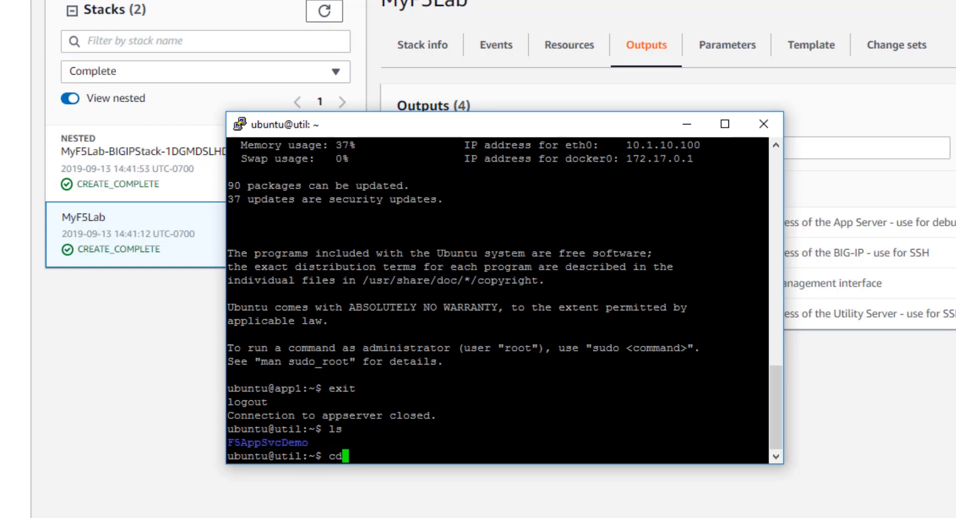
{"action": "type", "text": "F5AppSvcDemo/"}
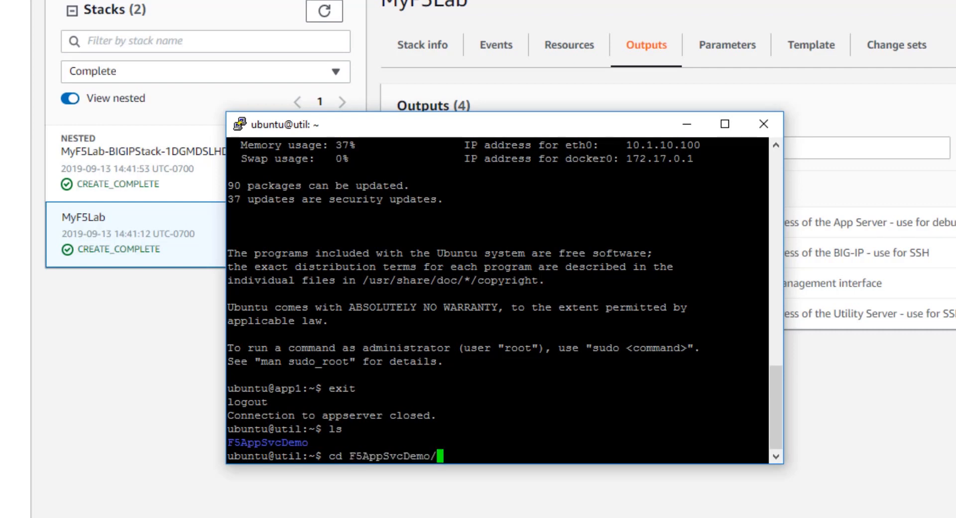